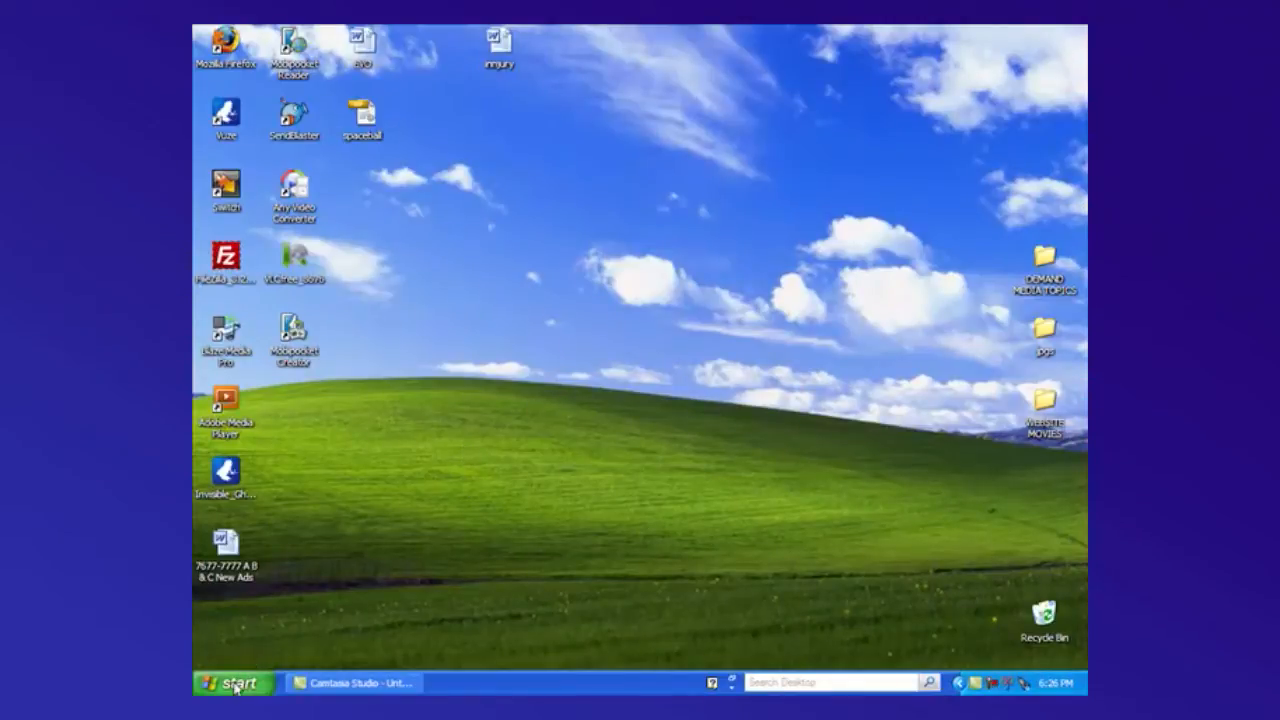
Launch Power Options from the Control Panel, showing the Home/Office Desk scheme
{"action": "left_click", "coordinate": [232, 682]}
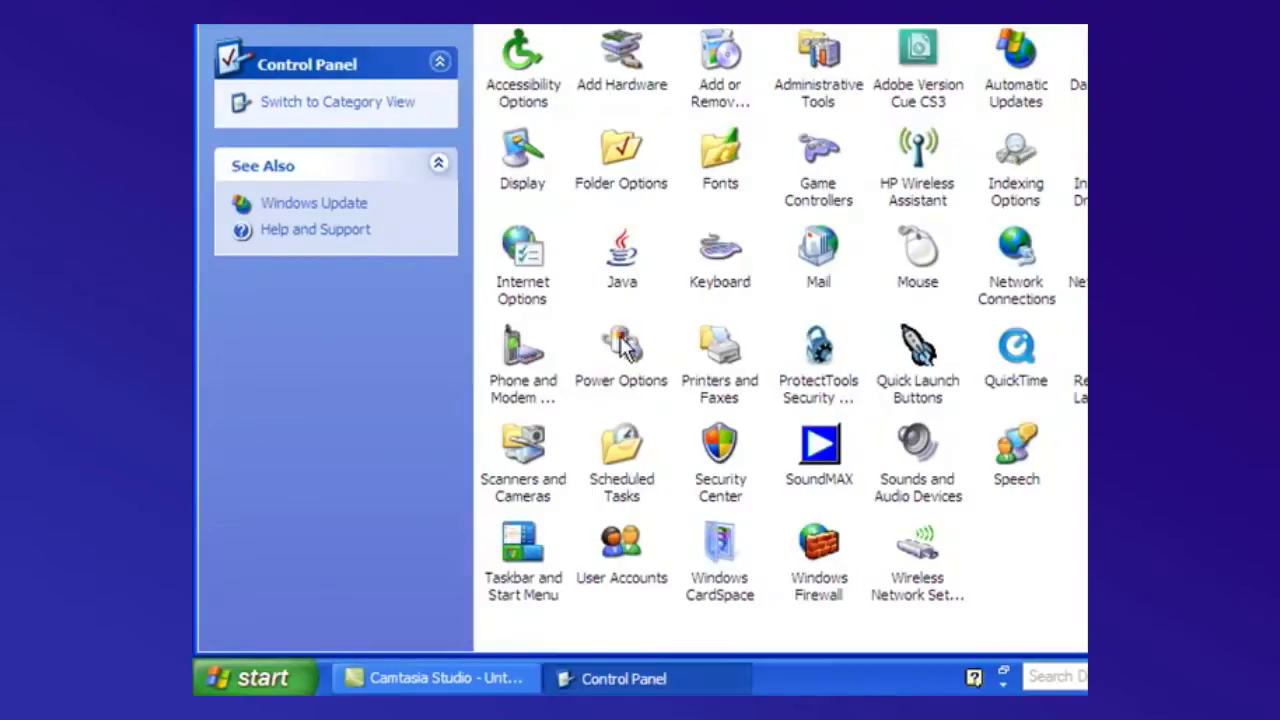
{"action": "left_click", "coordinate": [620, 350]}
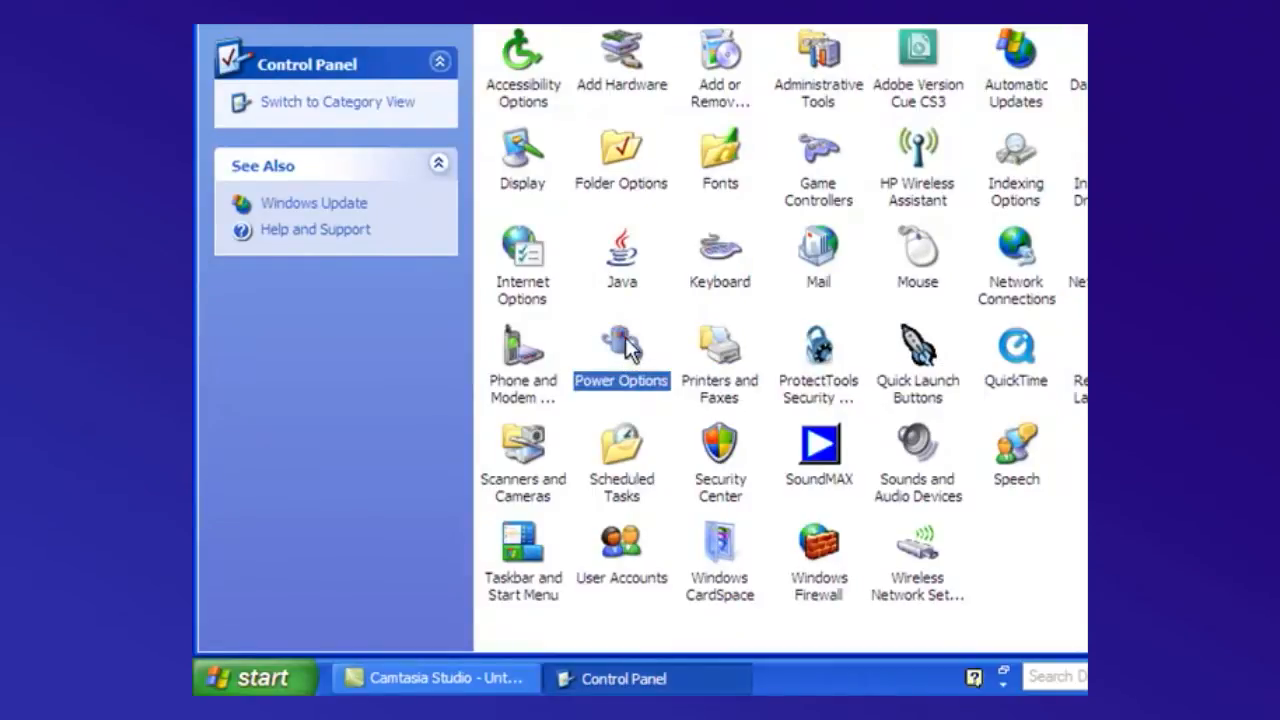
{"action": "double_click", "coordinate": [620, 344]}
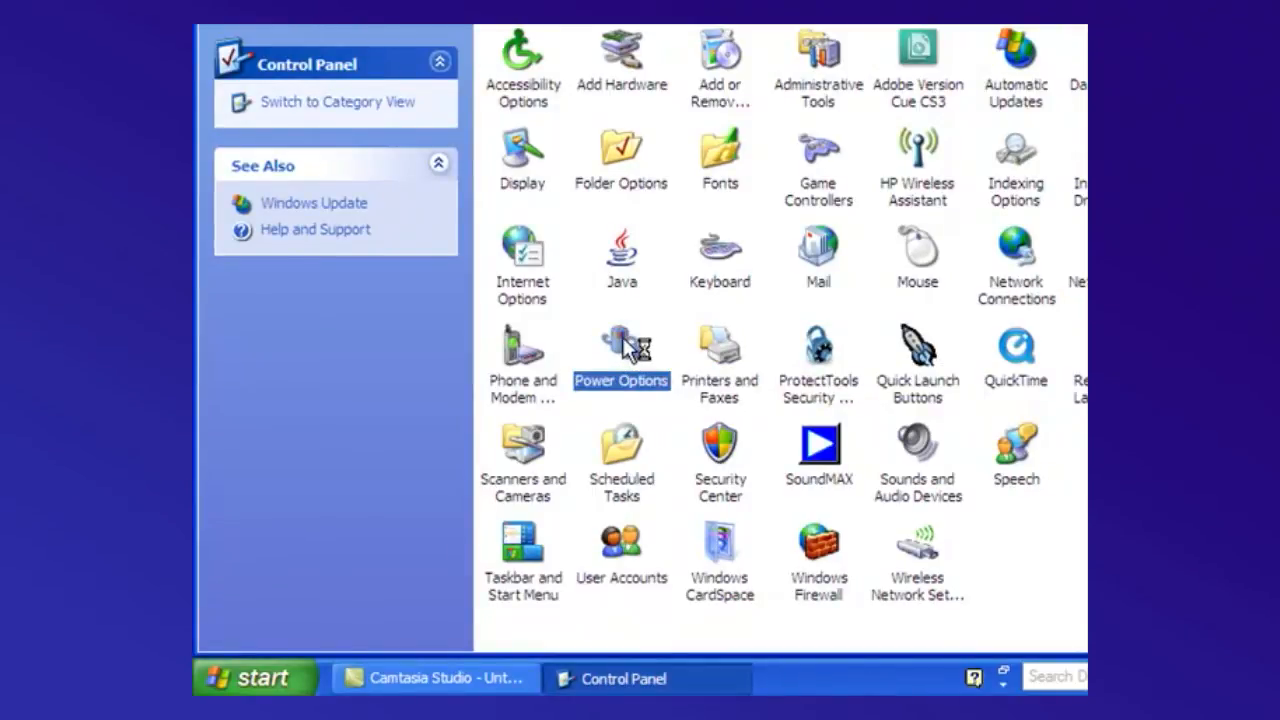
{"action": "double_click", "coordinate": [620, 350]}
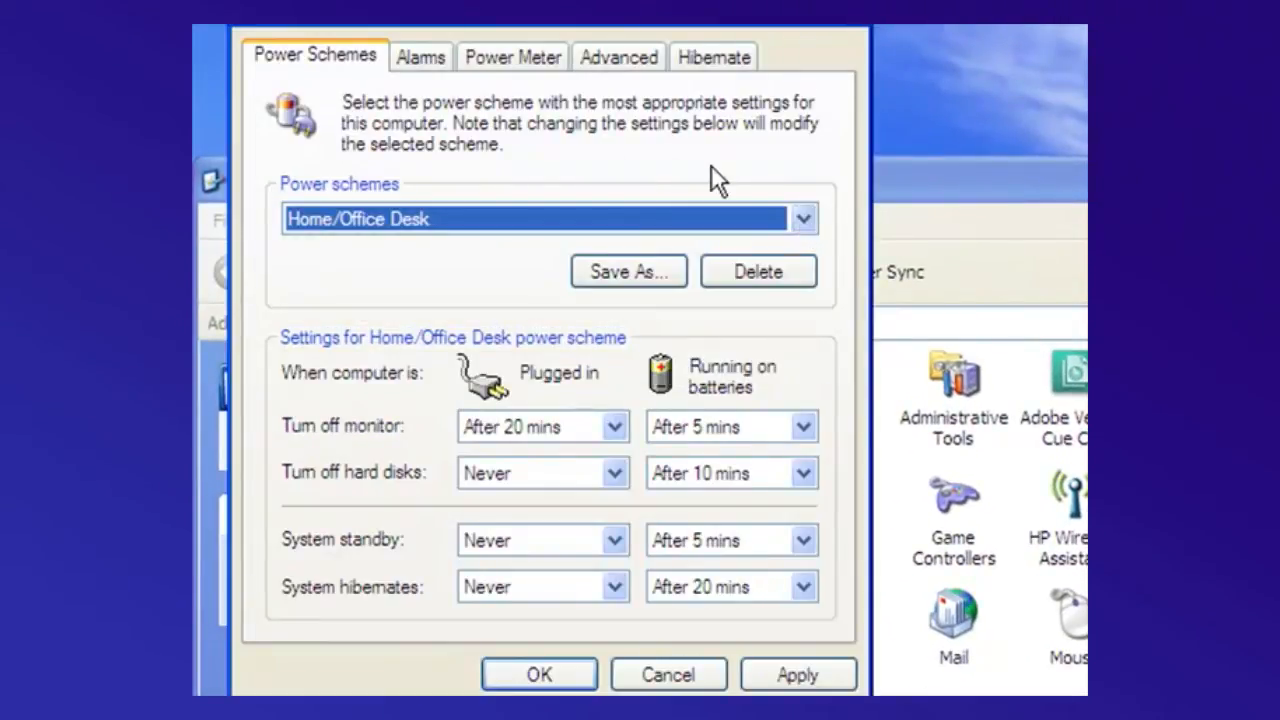
Select the Max Battery power scheme from the schemes list and apply it
{"action": "left_click", "coordinate": [804, 218]}
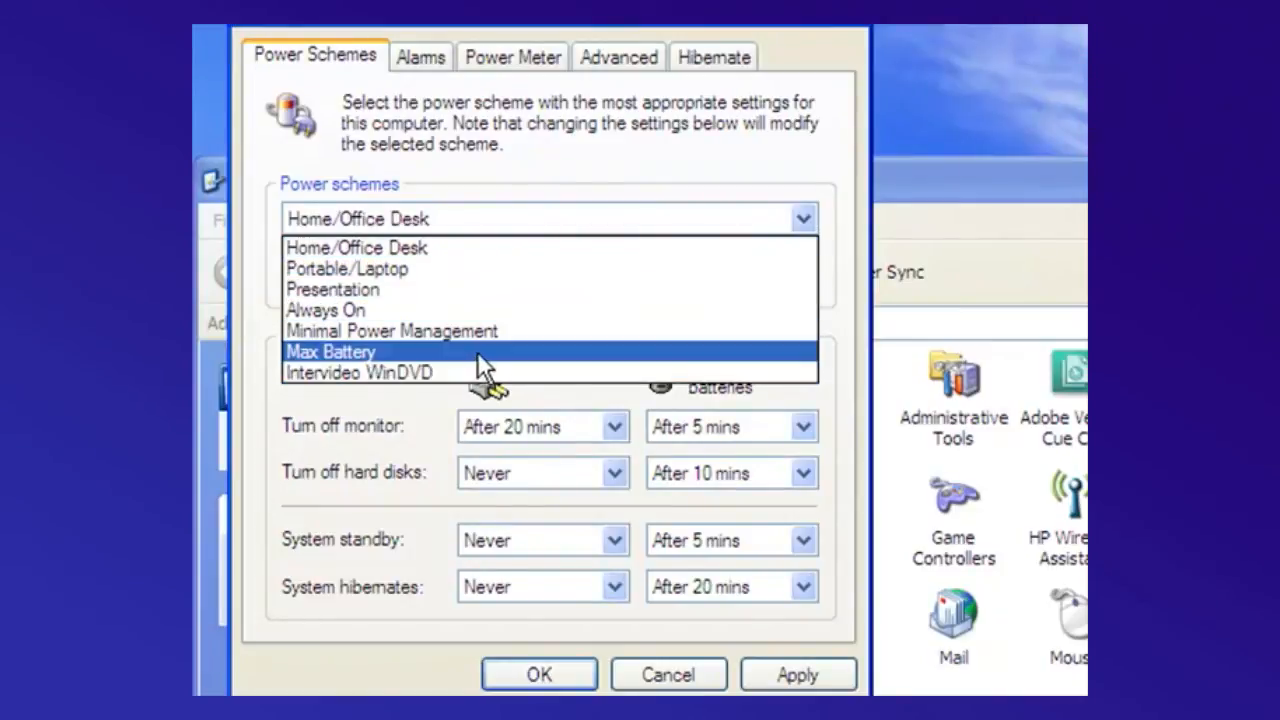
{"action": "left_click", "coordinate": [330, 352]}
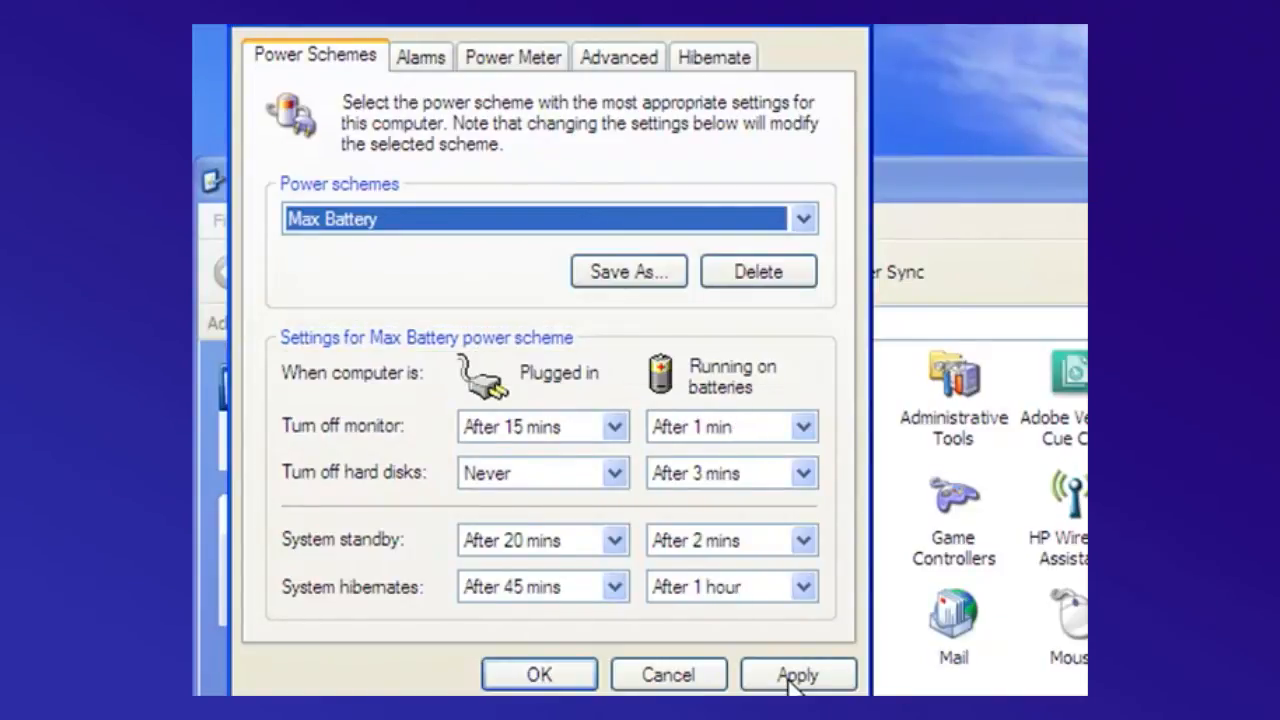
{"action": "left_click", "coordinate": [796, 674]}
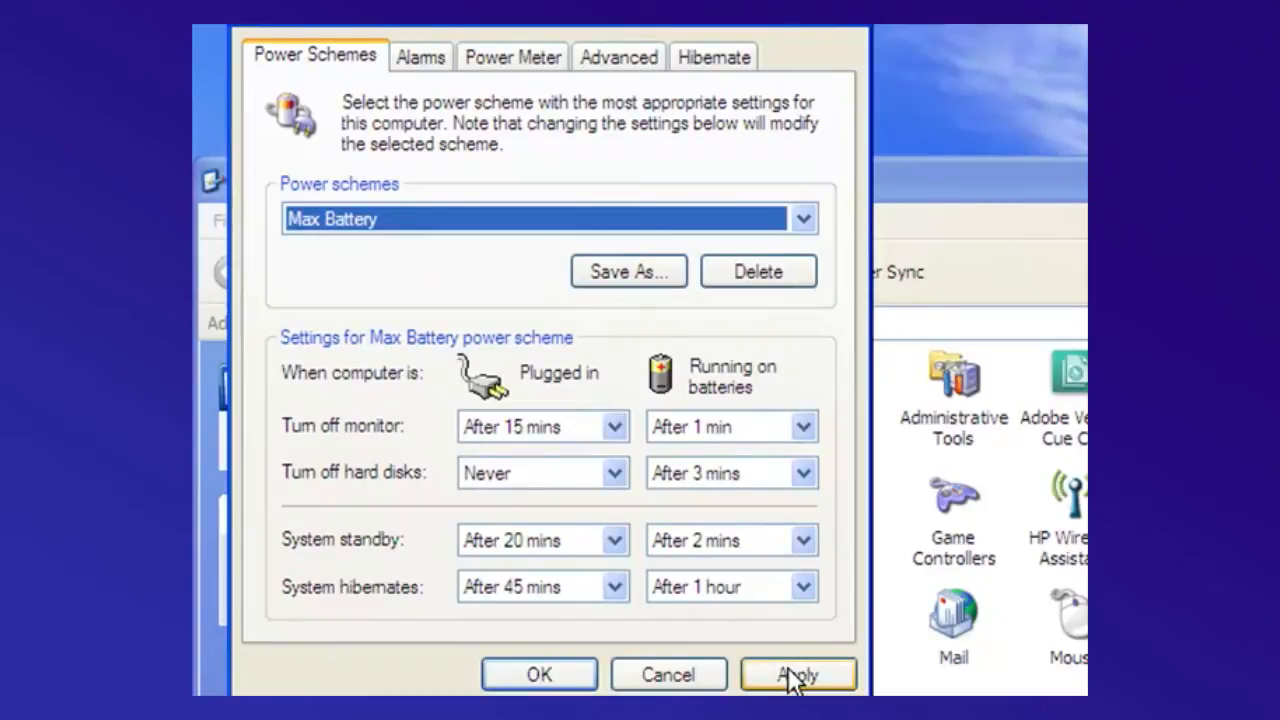
{"action": "left_click", "coordinate": [796, 674]}
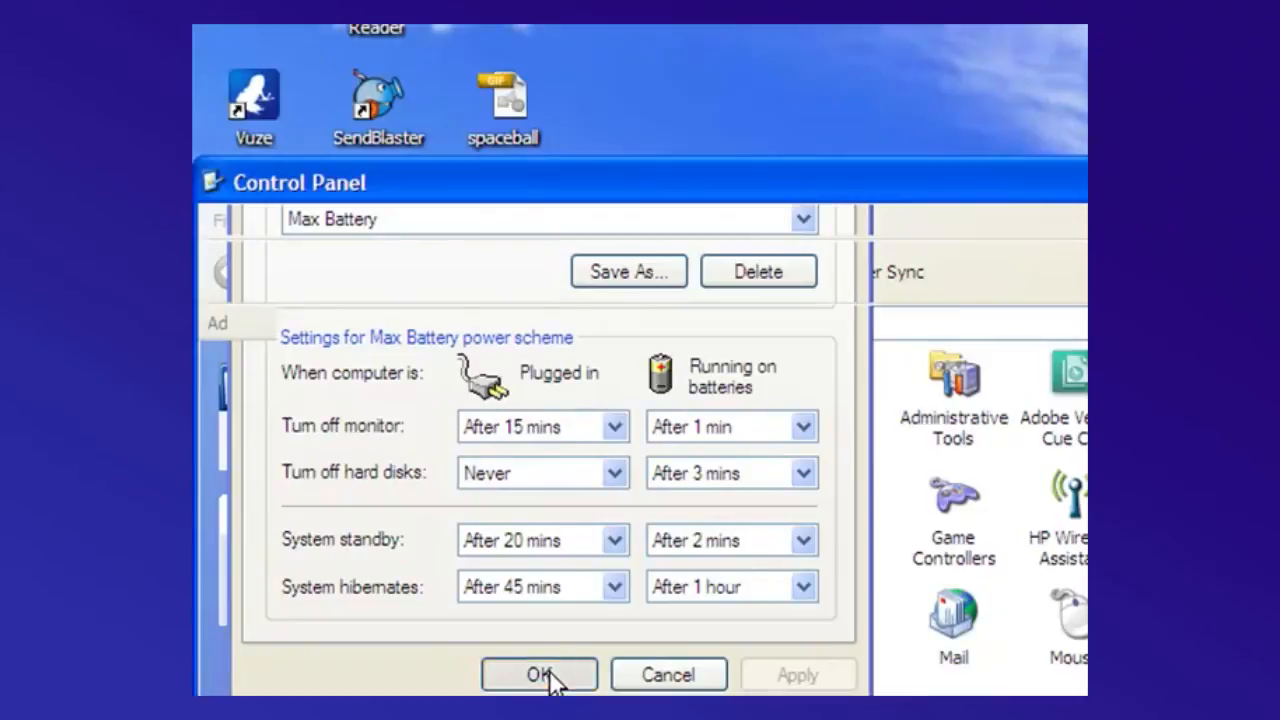
Confirm the scheme and view the Power Meter: AC power, battery #1 at 100%
{"action": "left_click", "coordinate": [538, 676]}
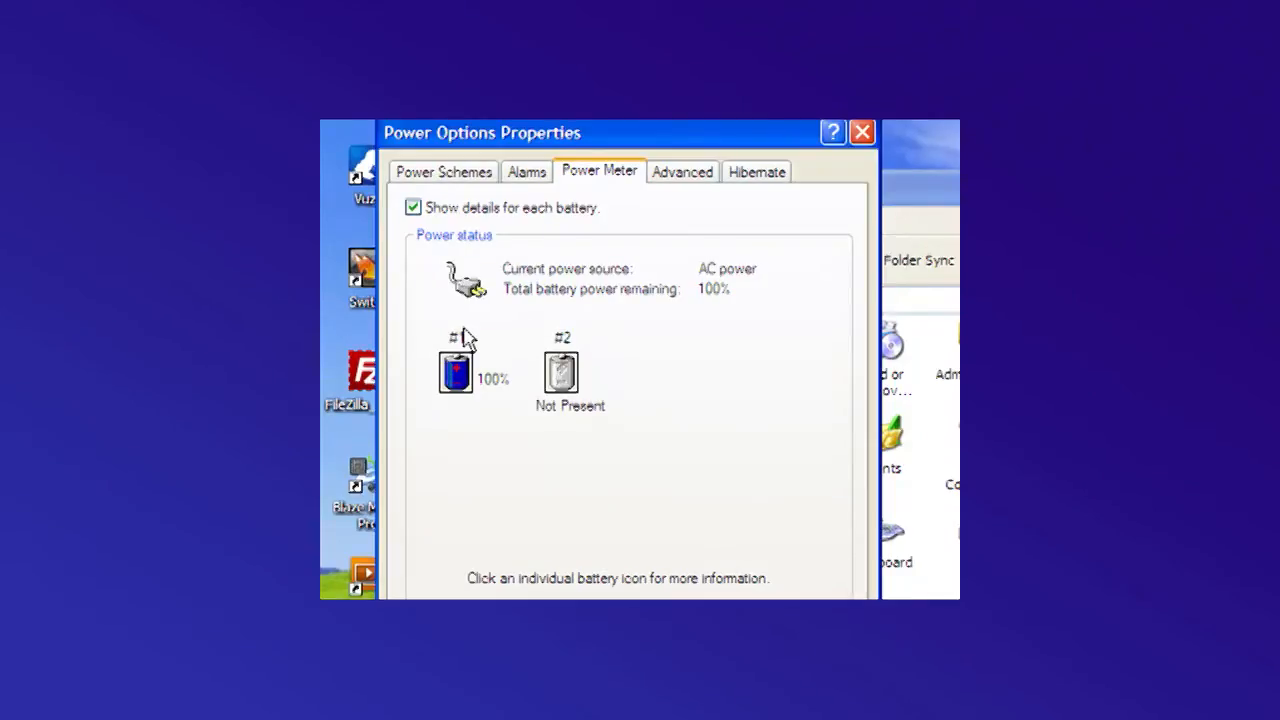
{"action": "mouse_move", "coordinate": [458, 376]}
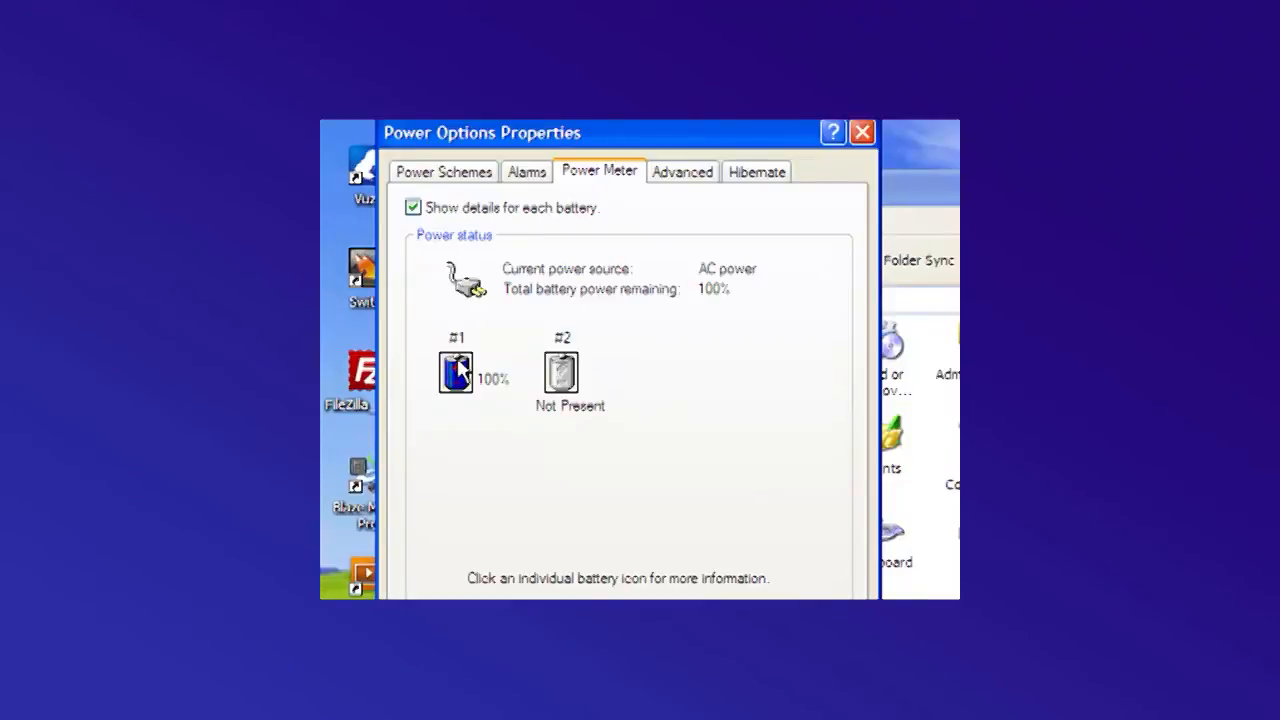
{"action": "mouse_move", "coordinate": [576, 590]}
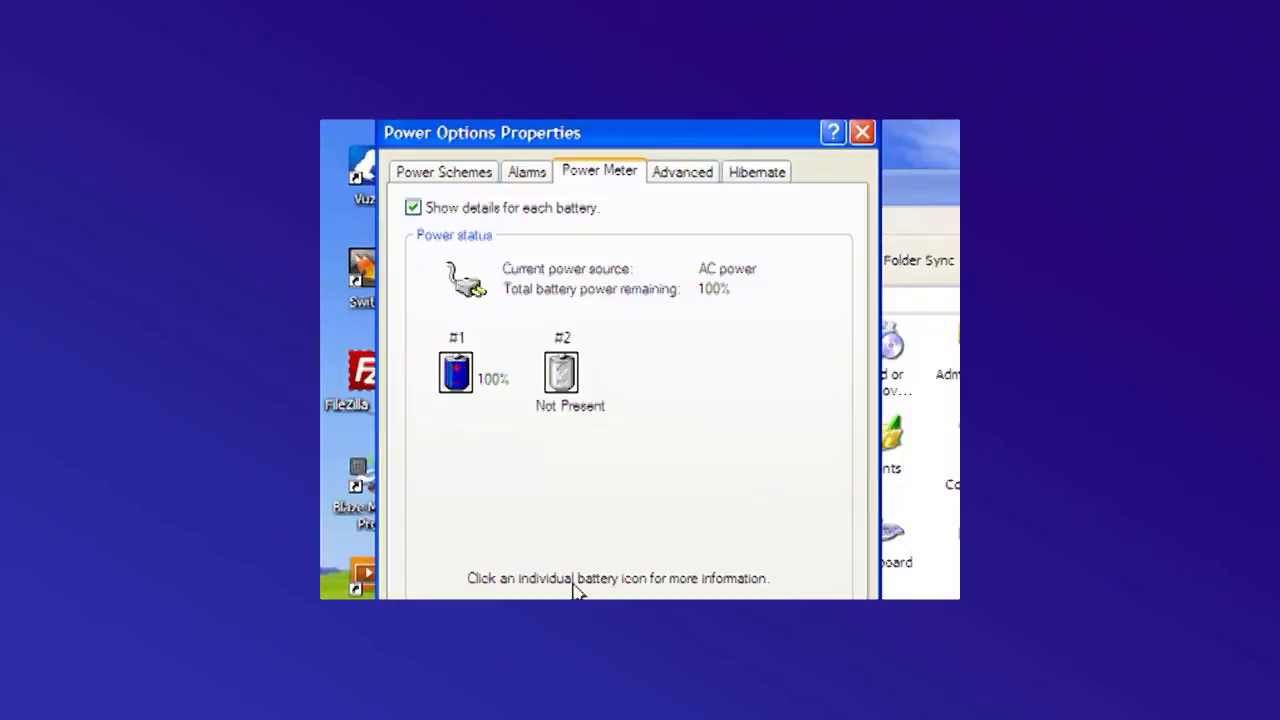
{"action": "mouse_move", "coordinate": [564, 590]}
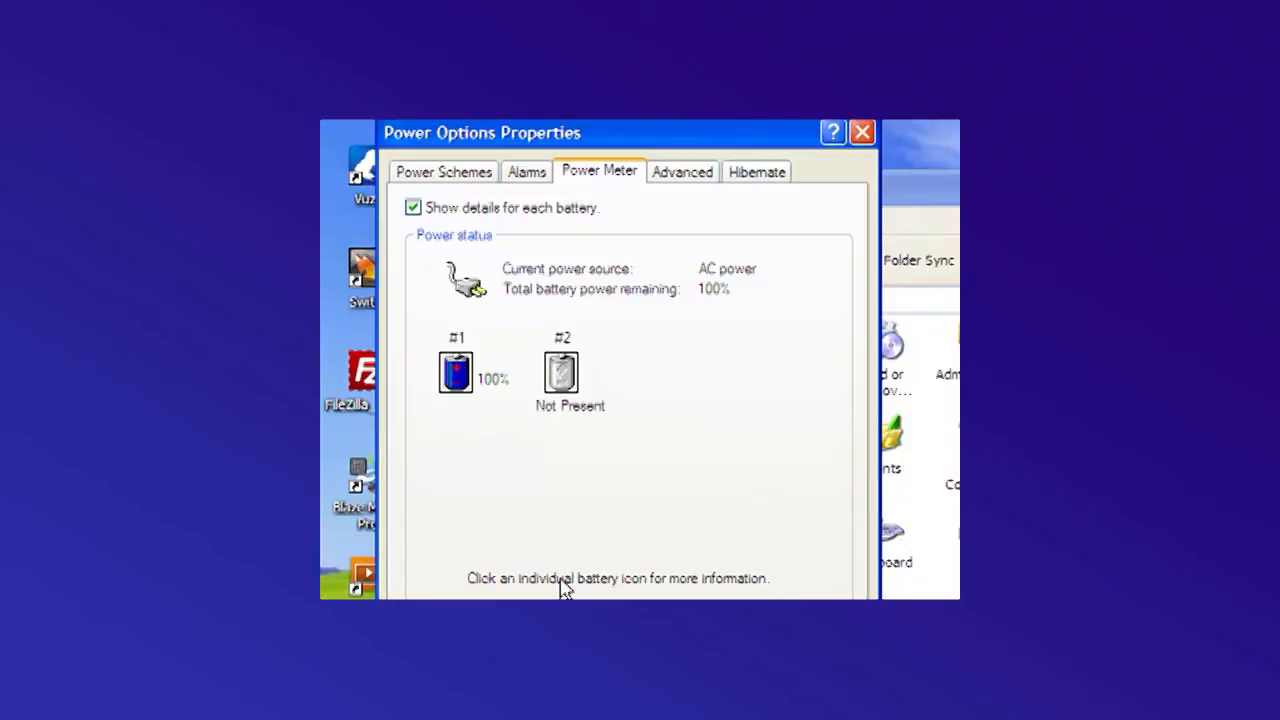